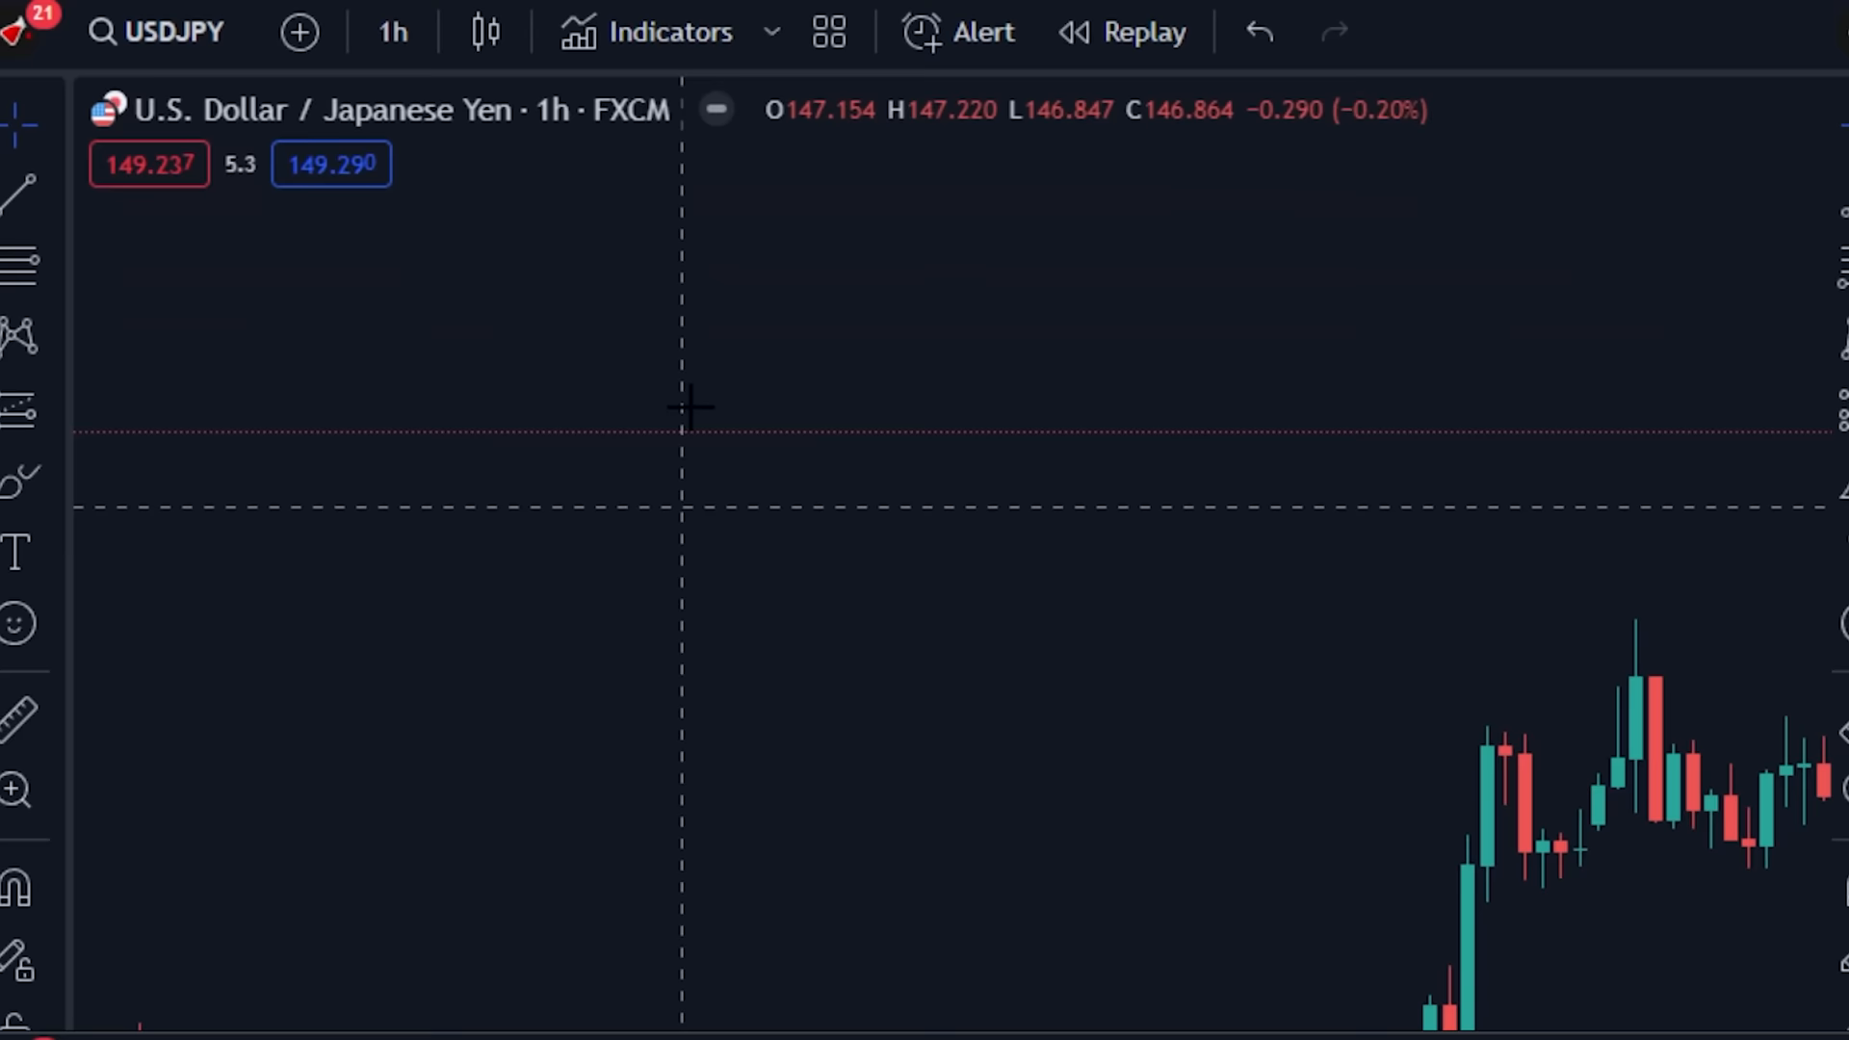
Open the settings dialog of the MACD indicator on the chart.
{"action": "left_click", "coordinate": [646, 32]}
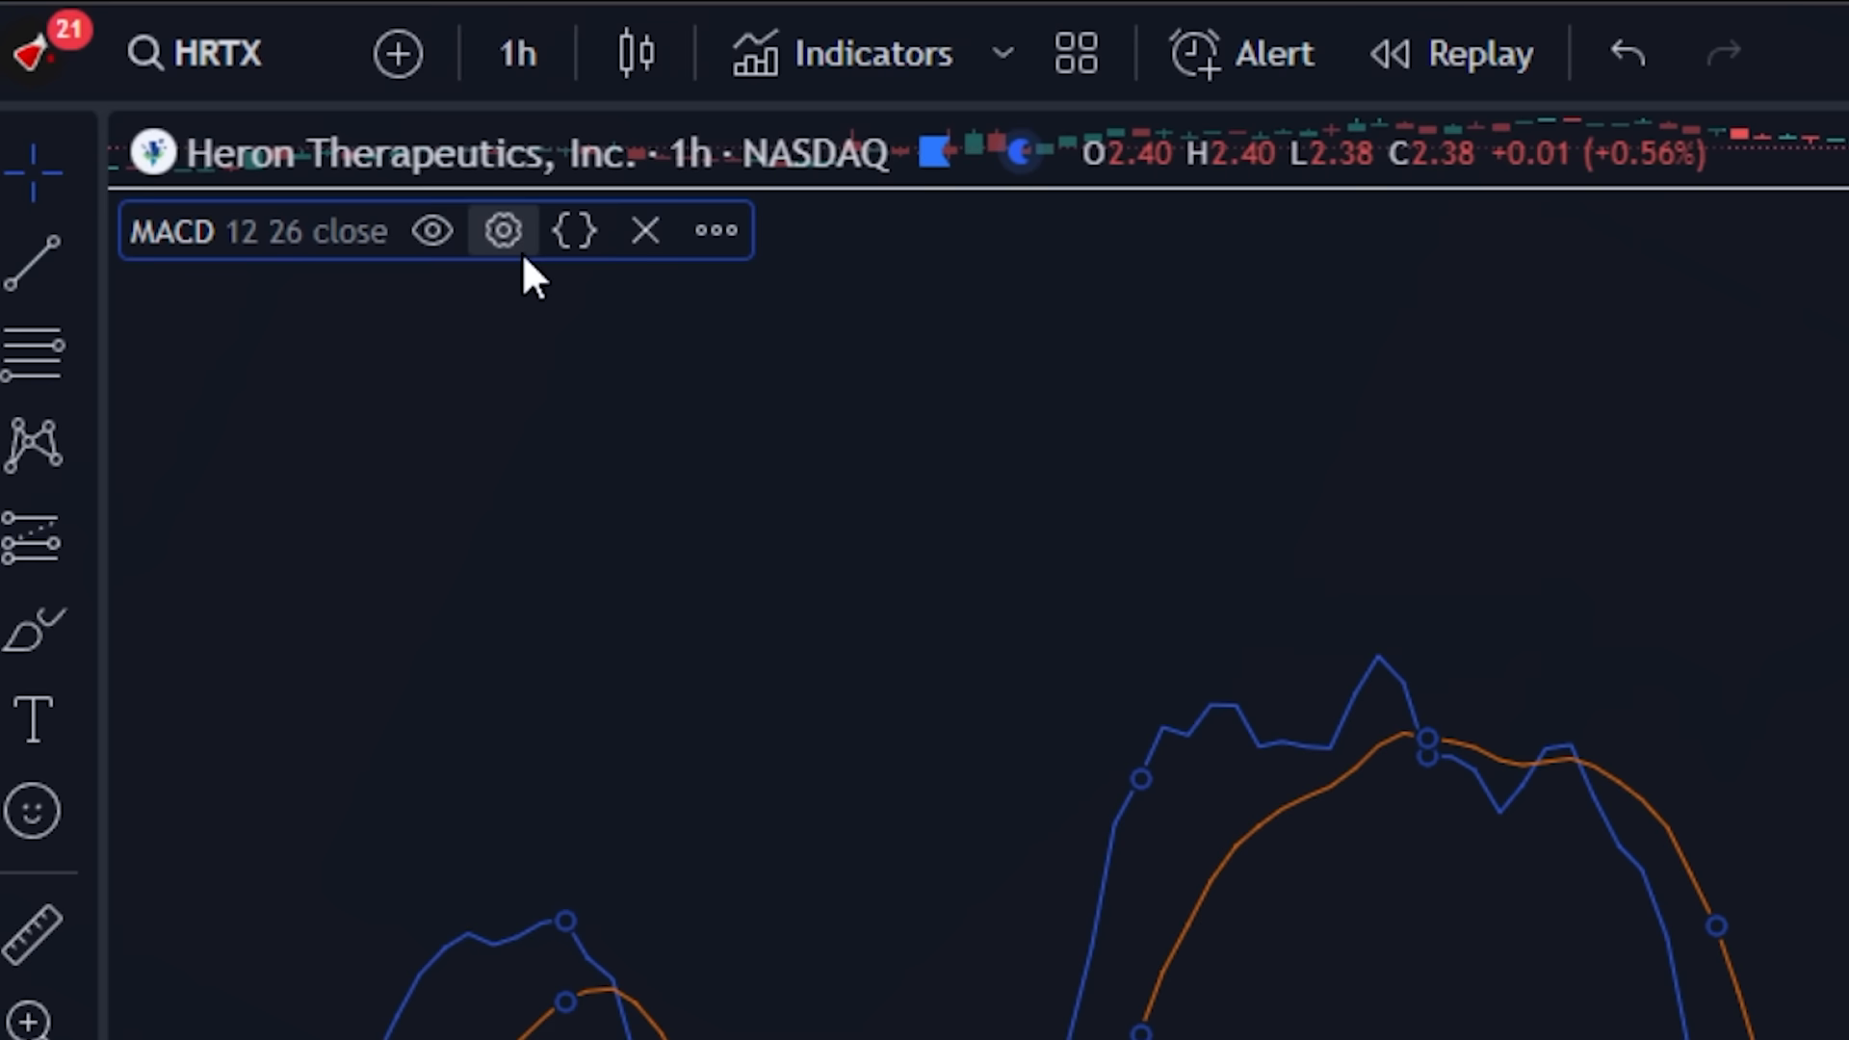
{"action": "left_click", "coordinate": [500, 230]}
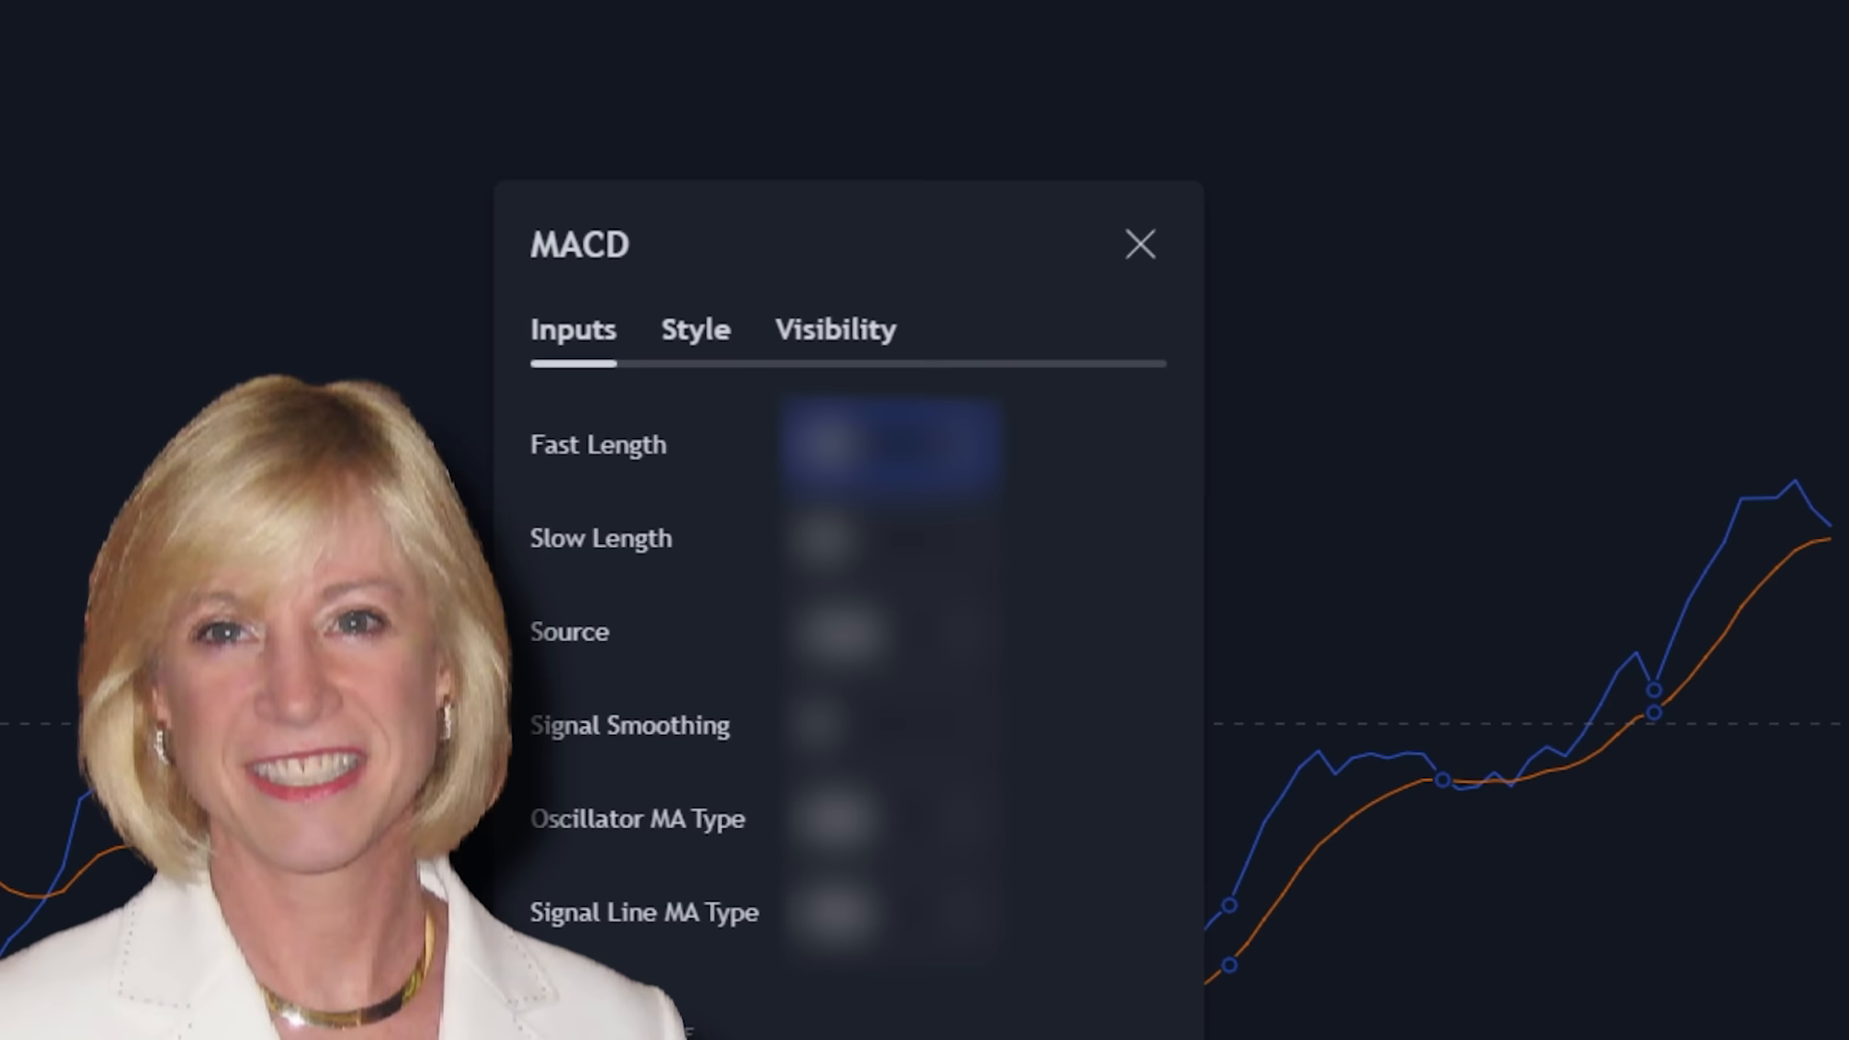
{"action": "left_click", "coordinate": [1139, 244]}
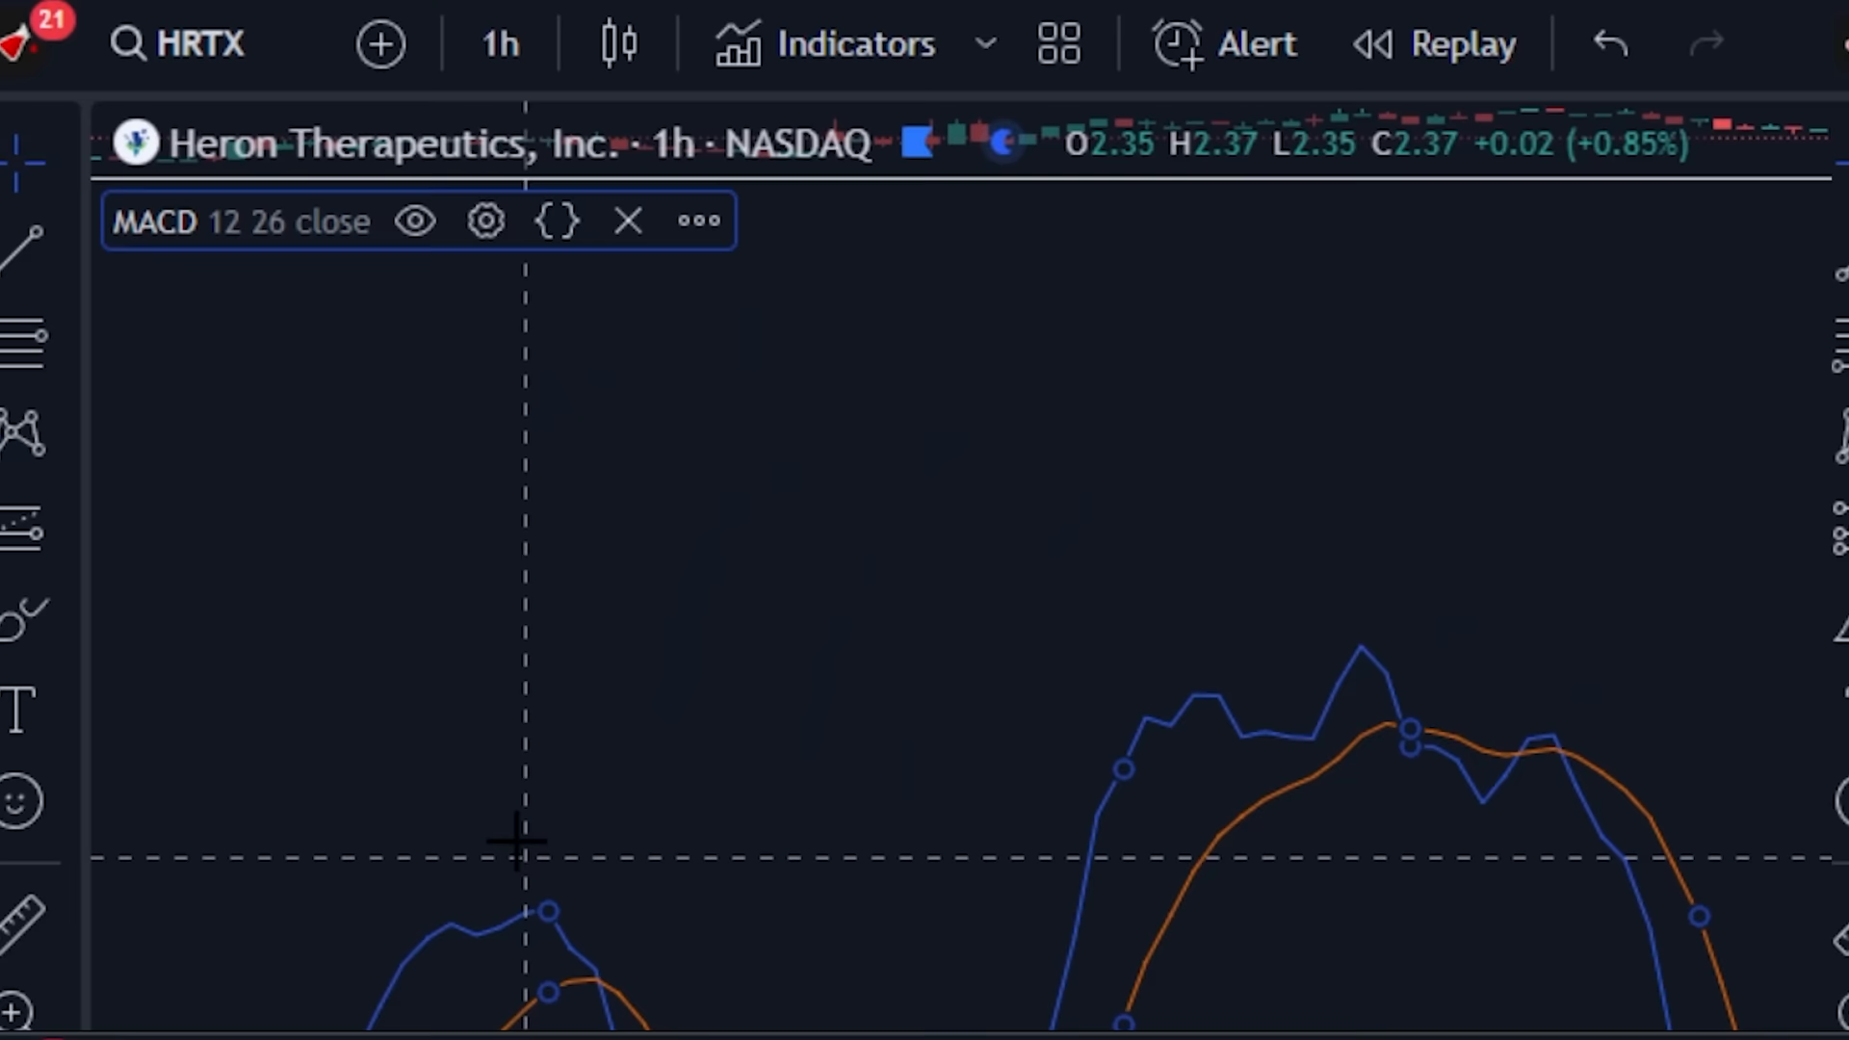
{"action": "left_click", "coordinate": [484, 222]}
{"action": "type", "text": "3"}
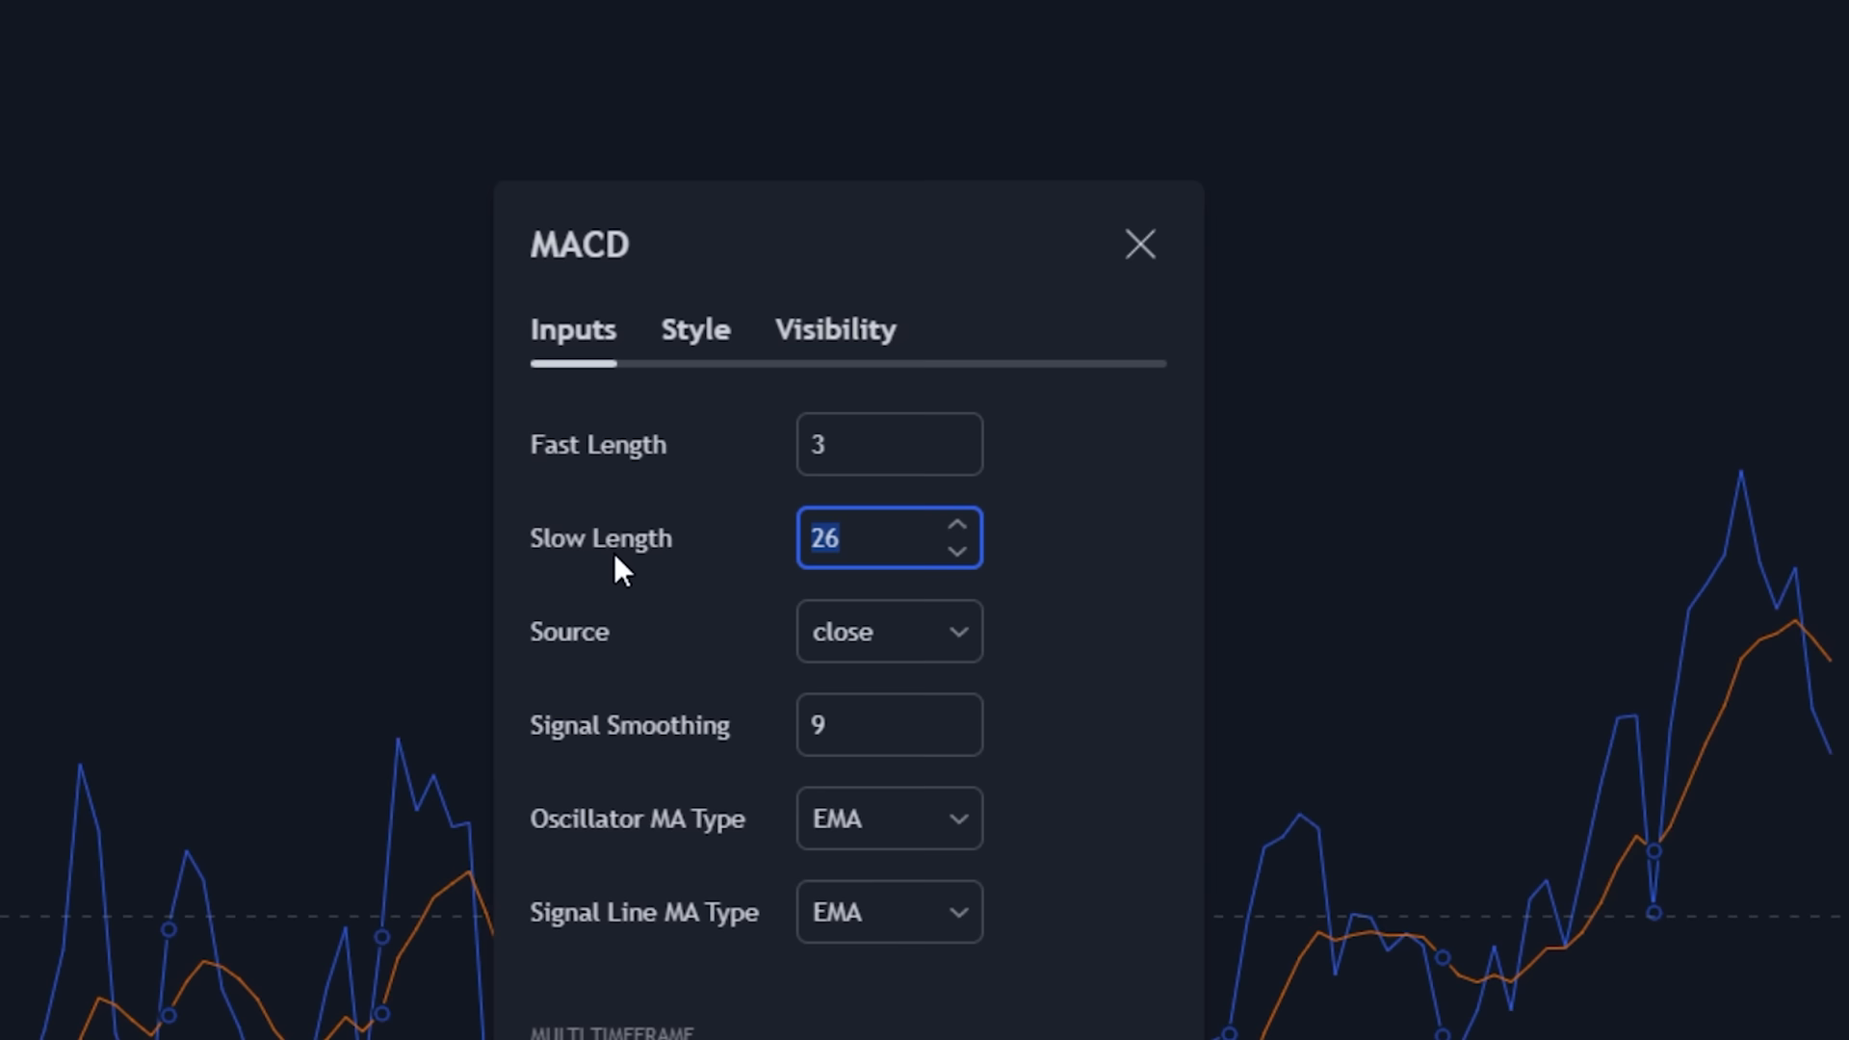
Set signal smoothing to 16, hide the histogram, and pick red for the MACD line.
{"action": "left_click", "coordinate": [992, 191]}
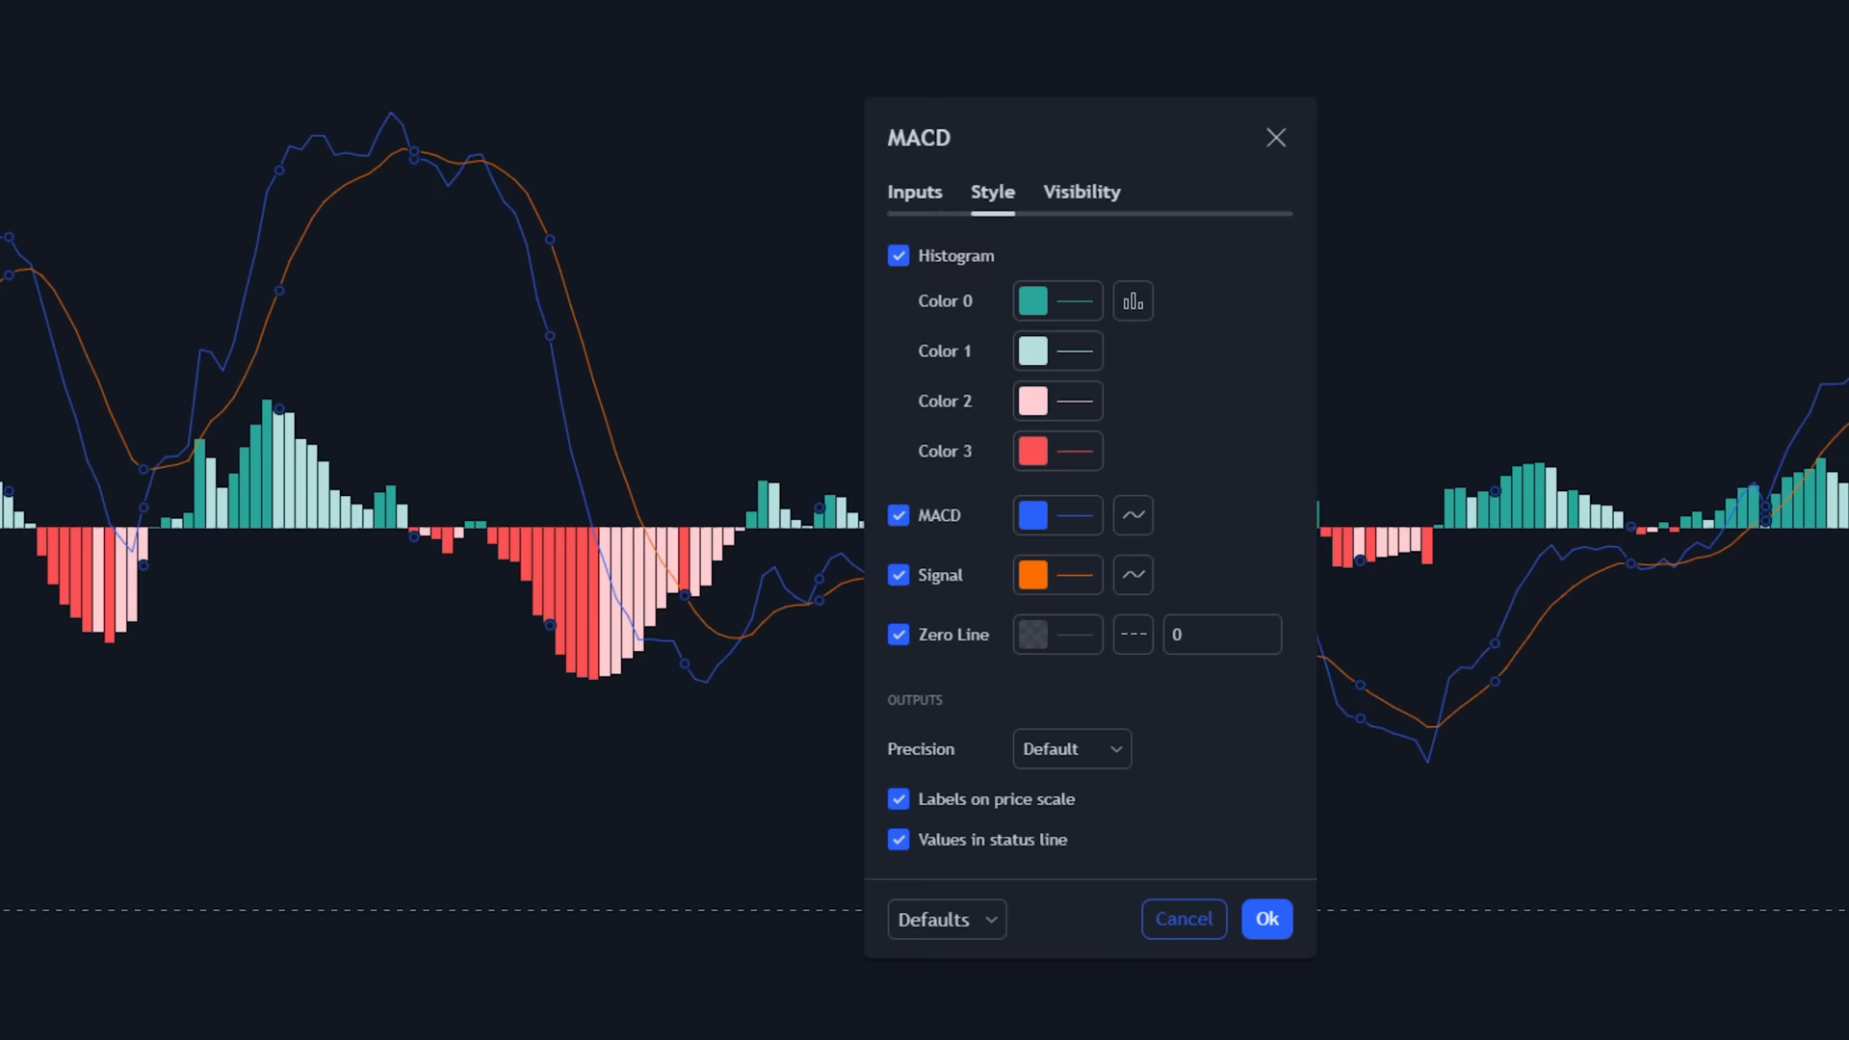
{"action": "left_click", "coordinate": [914, 190]}
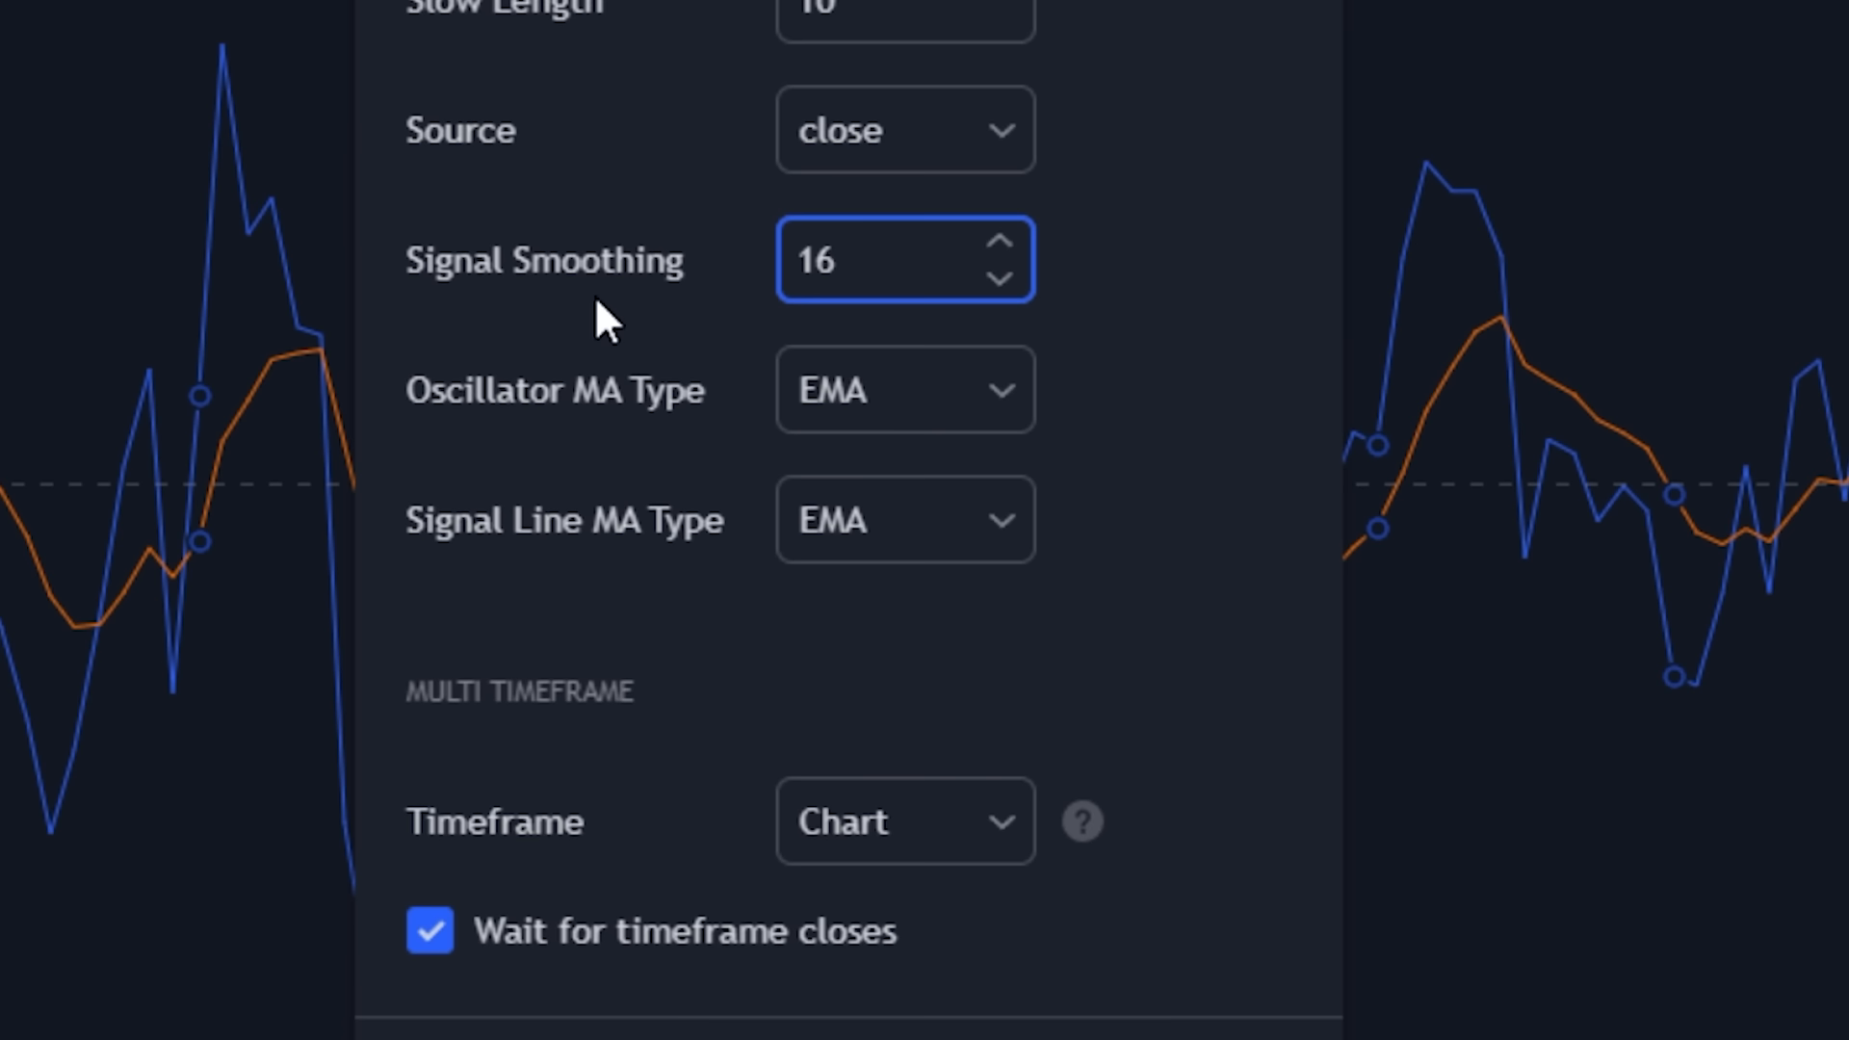
{"action": "left_click", "coordinate": [713, 158]}
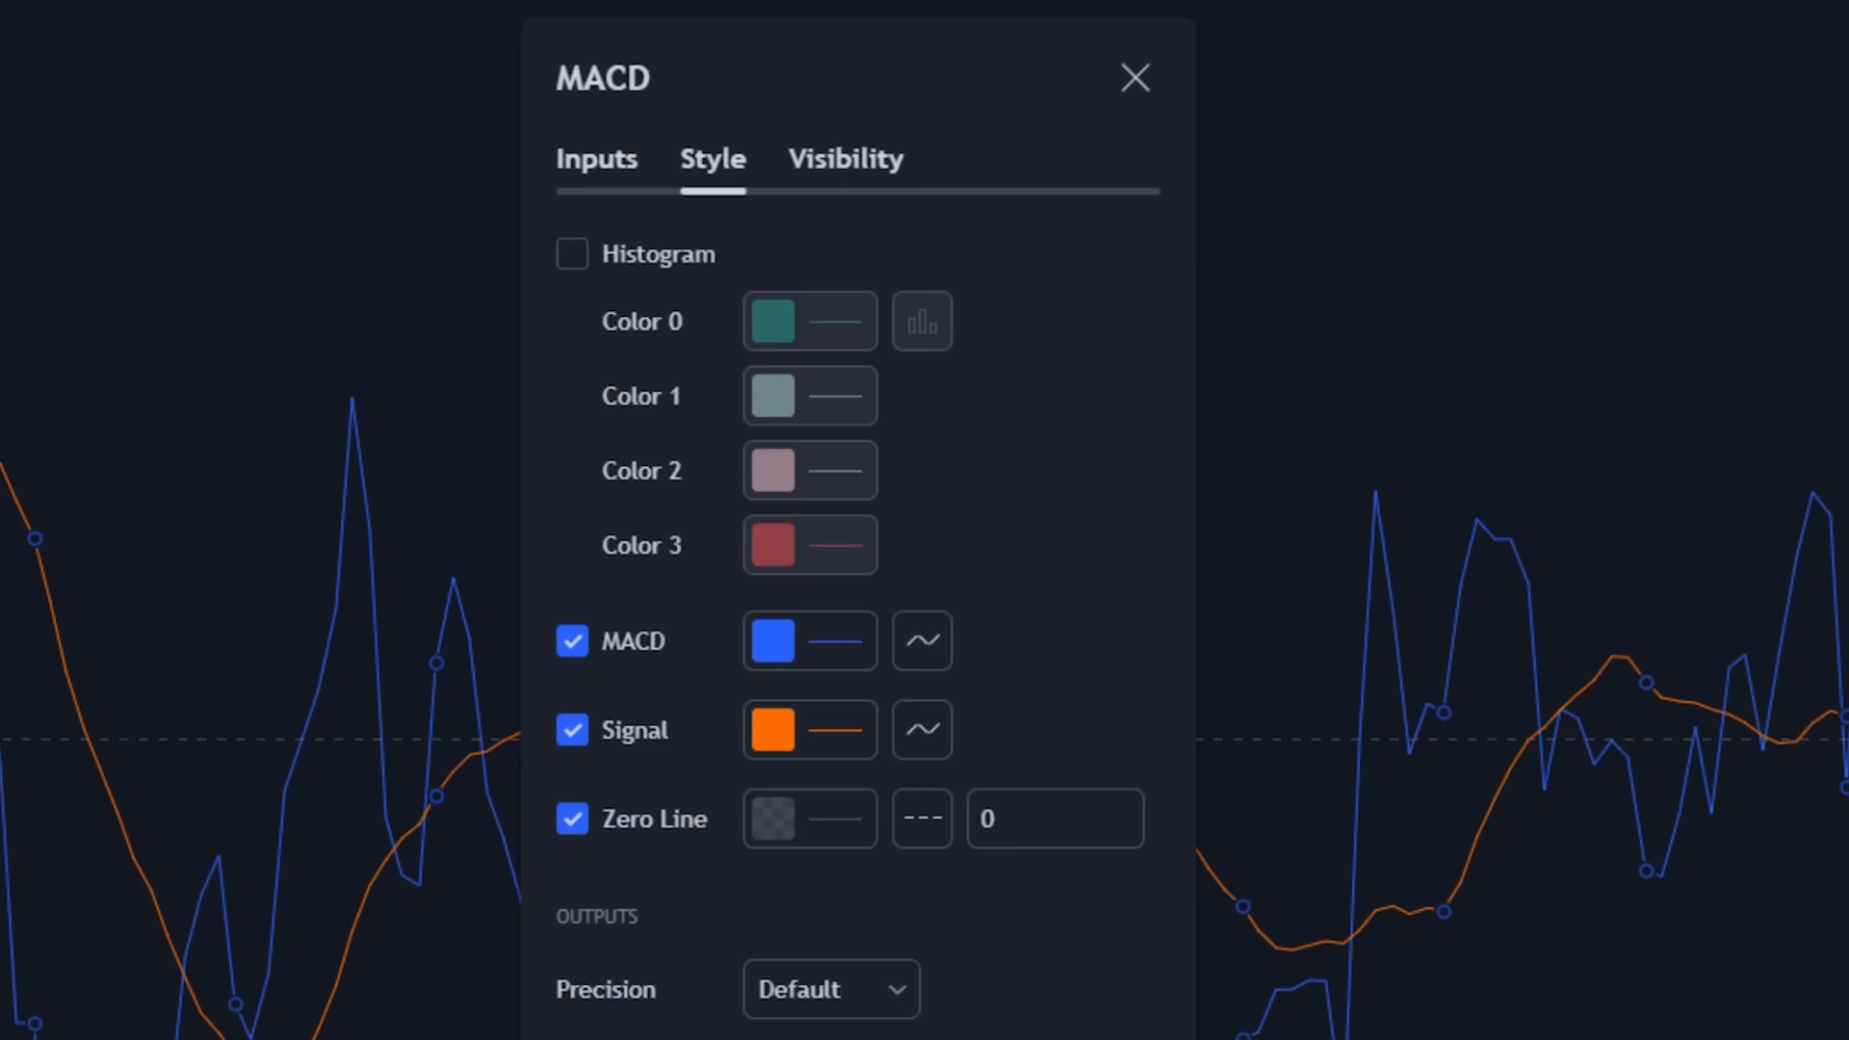
{"action": "left_click", "coordinate": [773, 641]}
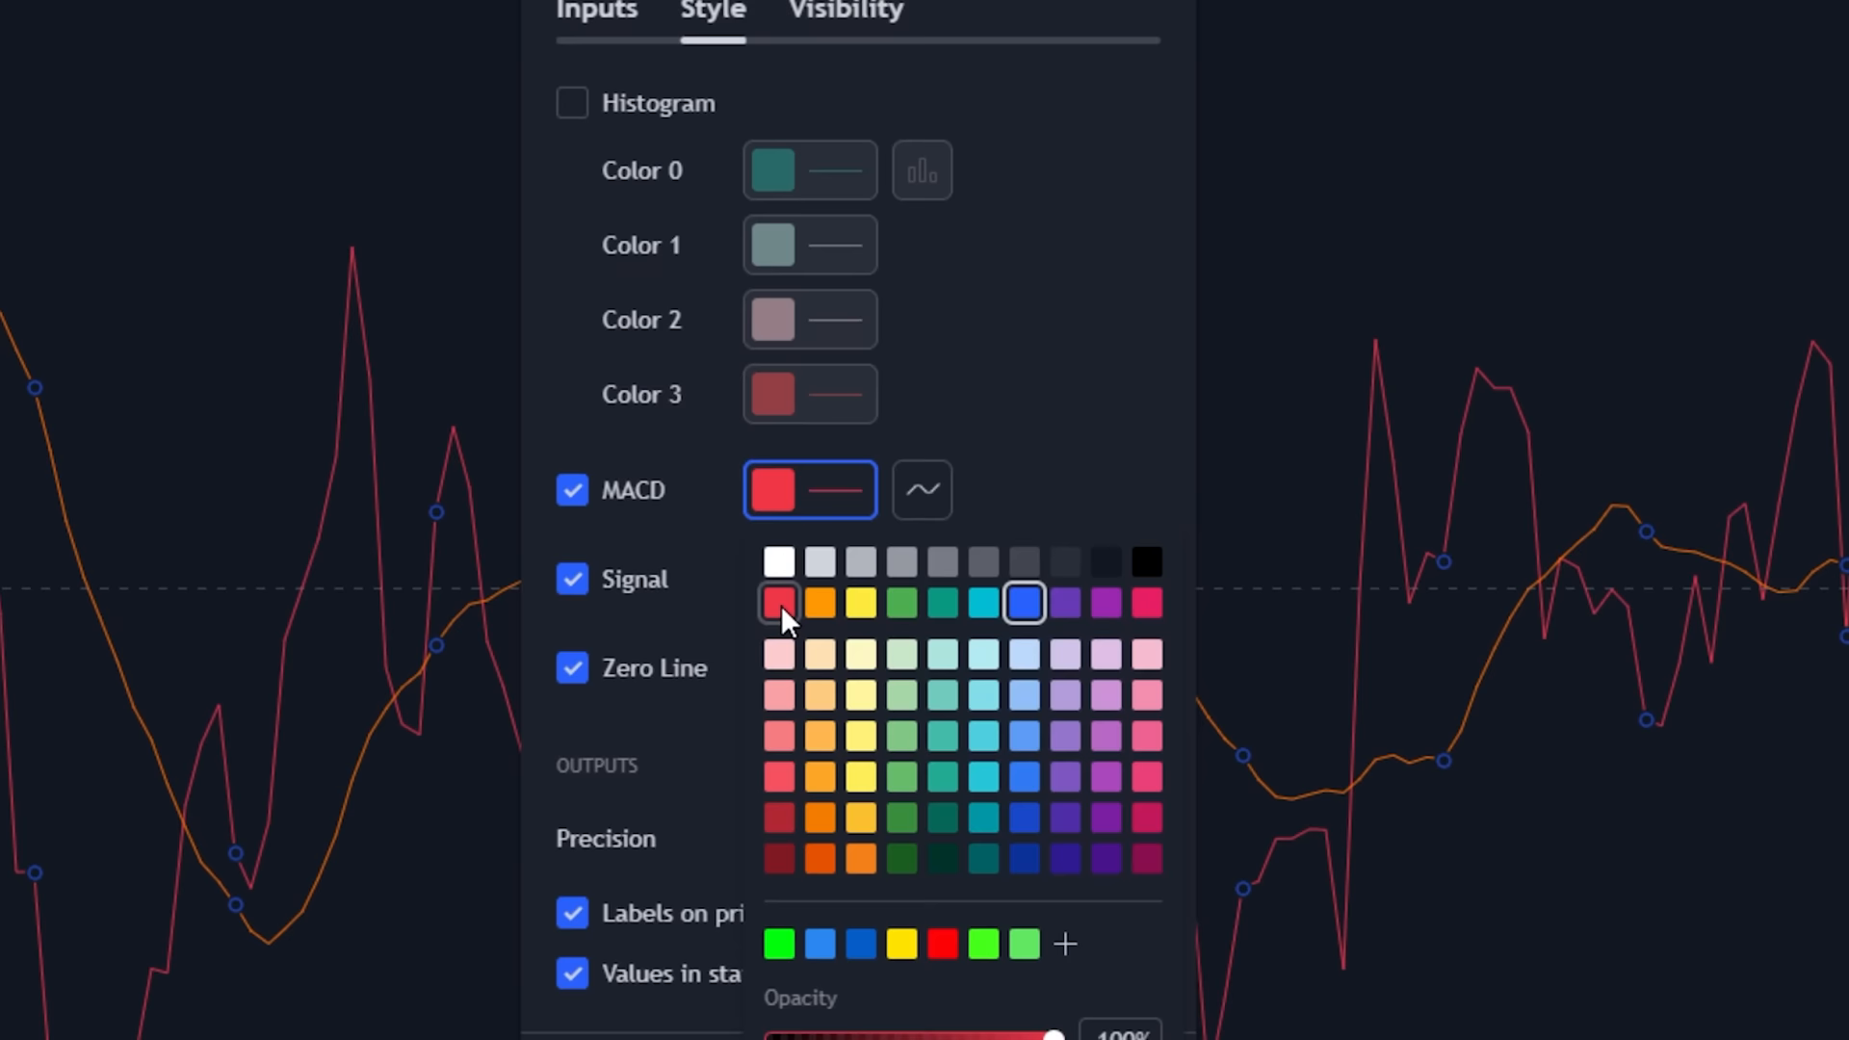